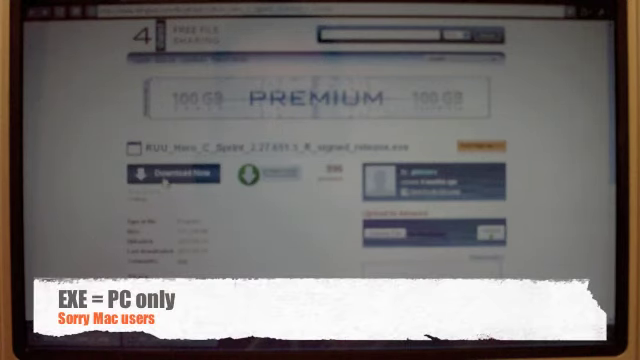
# Step: Download the Sprint Hero RUU update executable from the 4shared file page
pyautogui.click(160, 180)
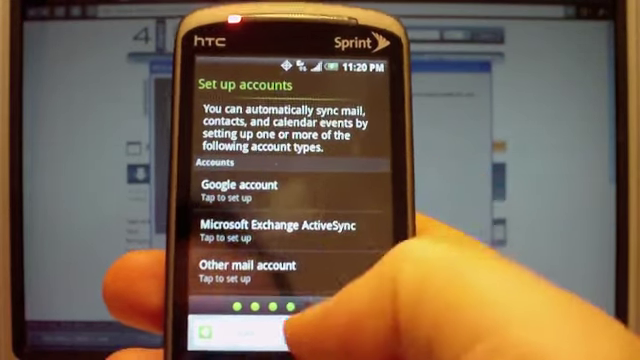
# Step: Advance the setup wizard to the Google, Exchange ActiveSync and mail account setup screen
pyautogui.hscroll(-3)
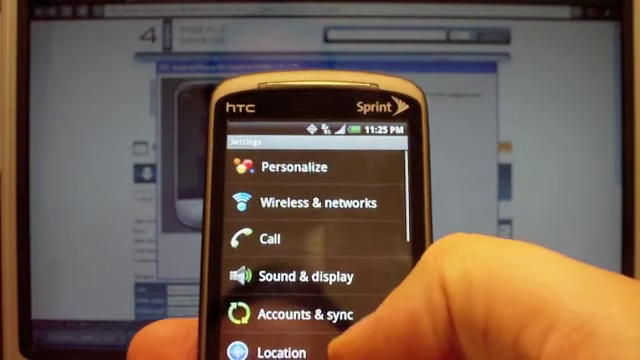
pyautogui.scroll(-3)
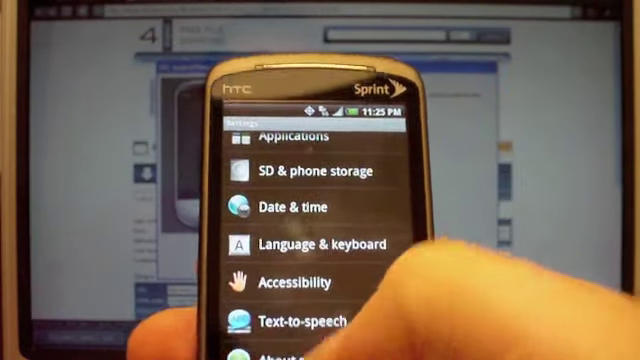